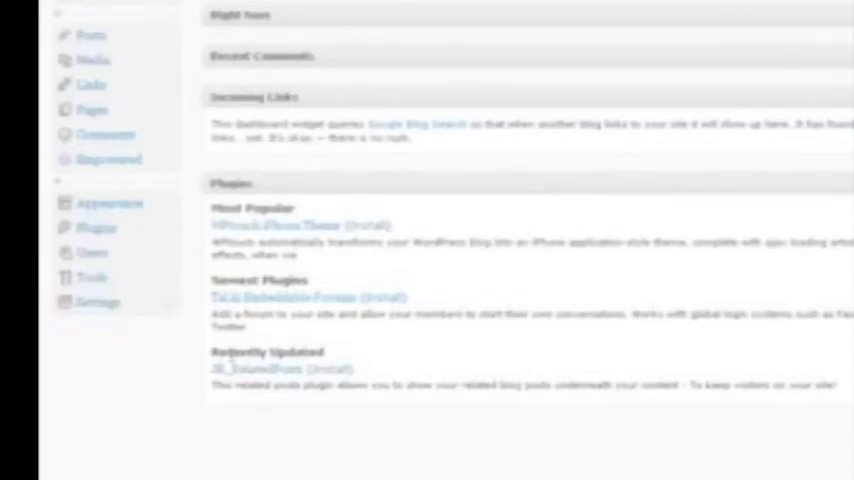
mouse_move(255, 443)
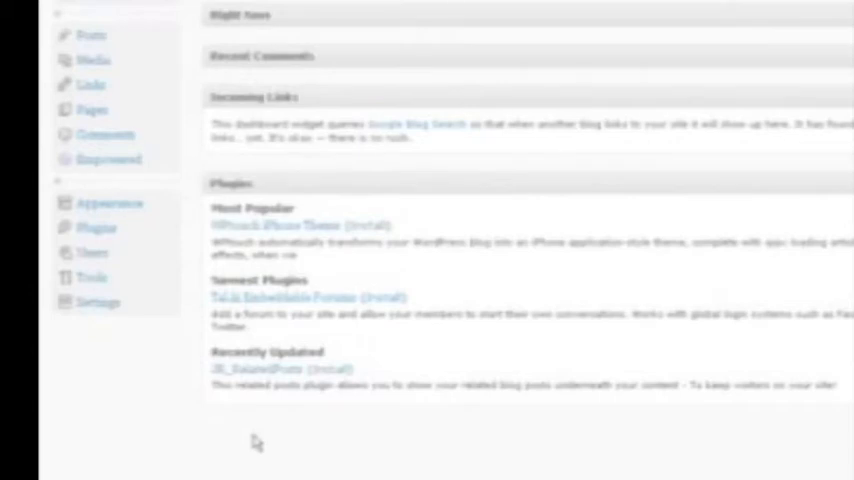
mouse_move(200, 375)
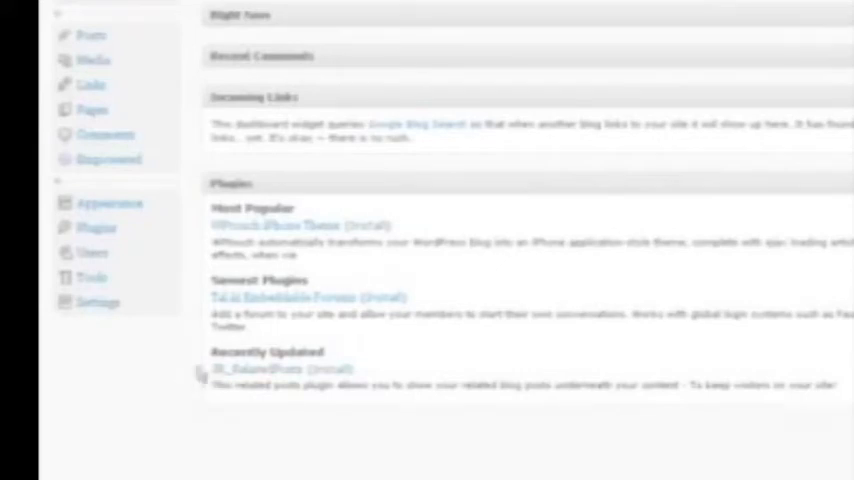
Step: Expand the Empowered theme menu and open its Design Settings page
click(109, 159)
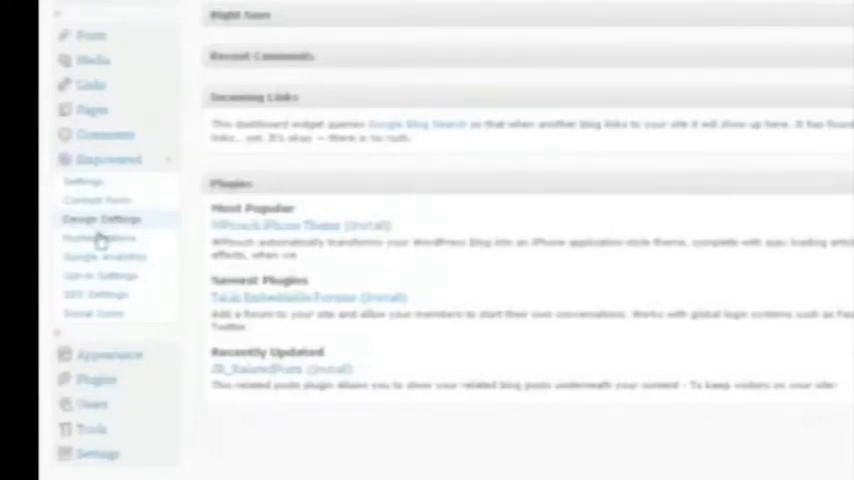
click(106, 218)
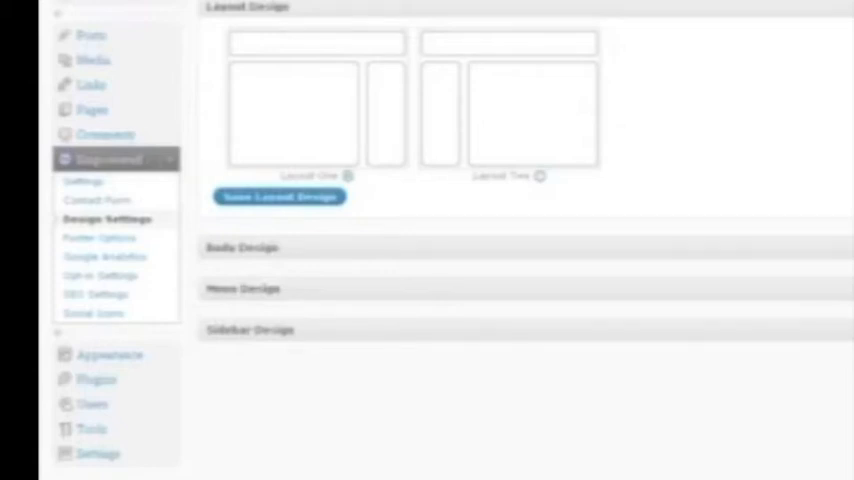
mouse_move(755, 237)
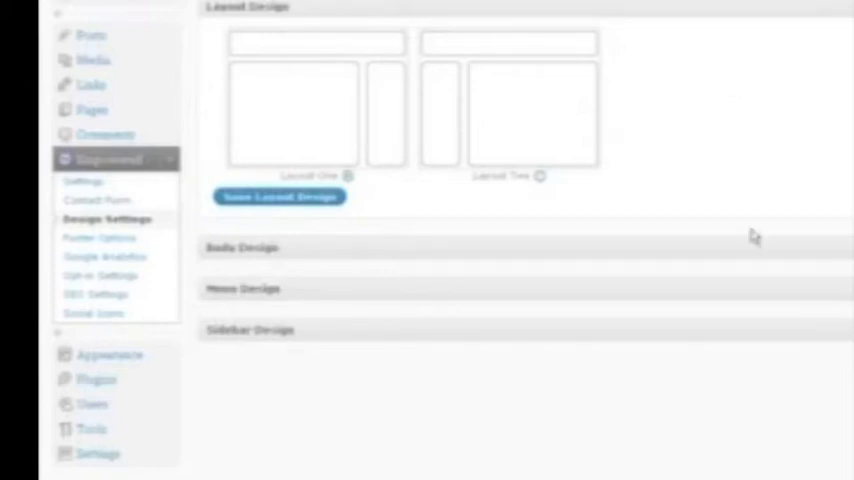
mouse_move(610, 227)
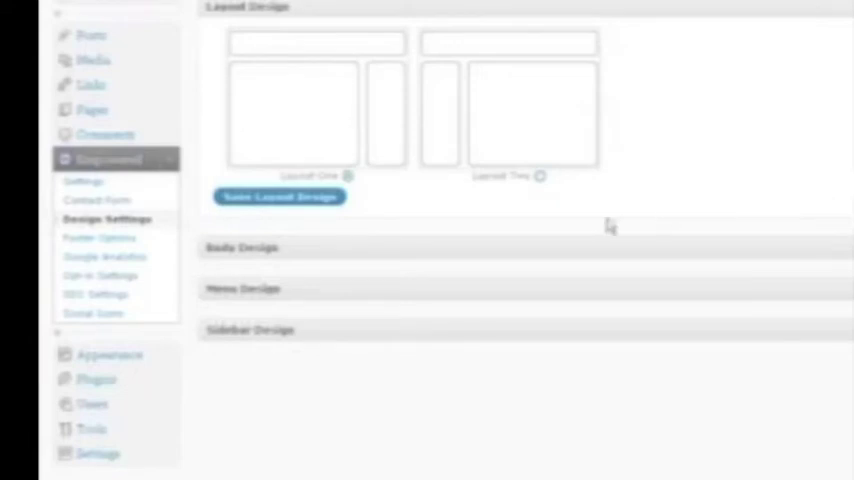
mouse_move(527, 222)
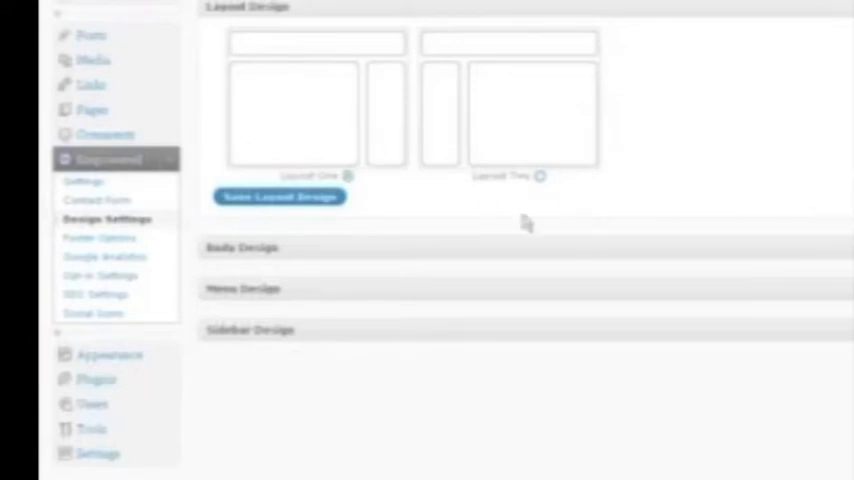
mouse_move(436, 200)
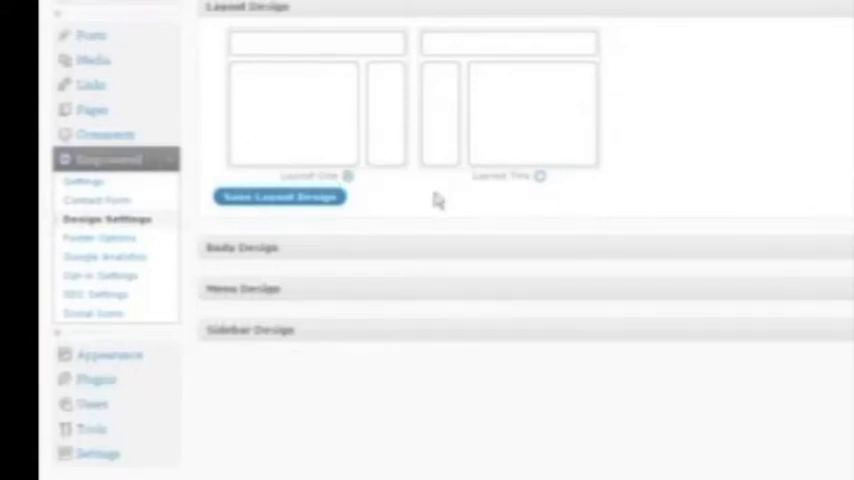
mouse_move(420, 175)
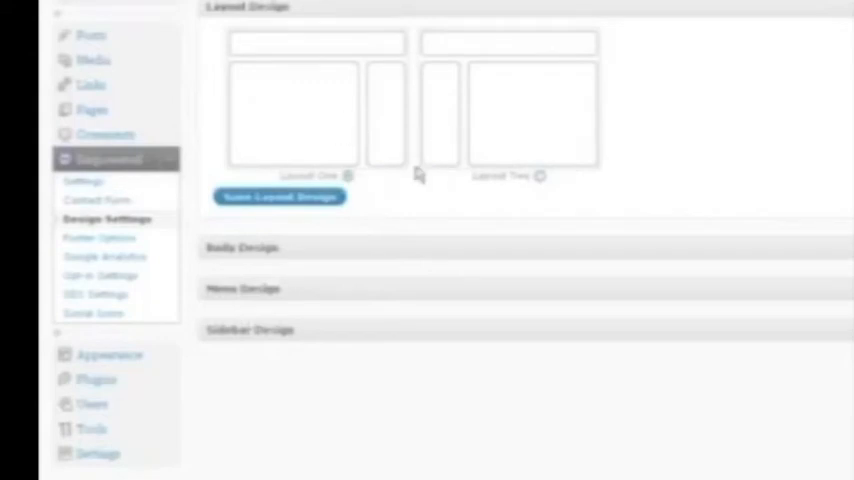
mouse_move(385, 117)
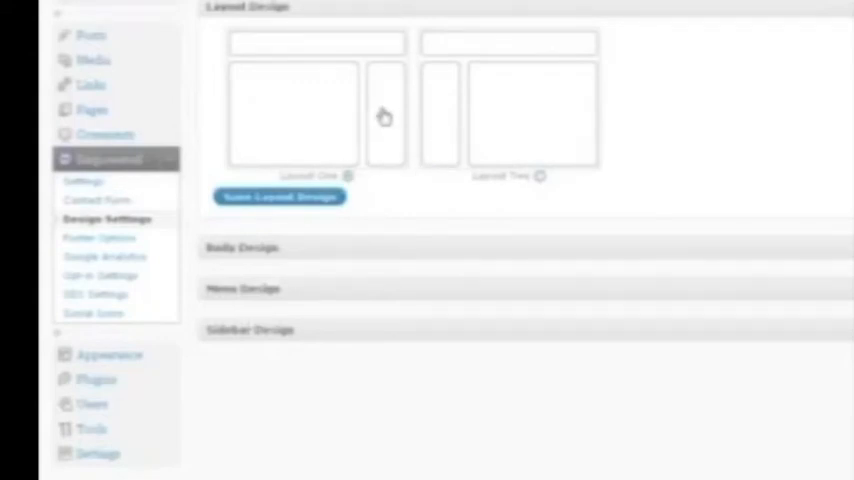
mouse_move(287, 122)
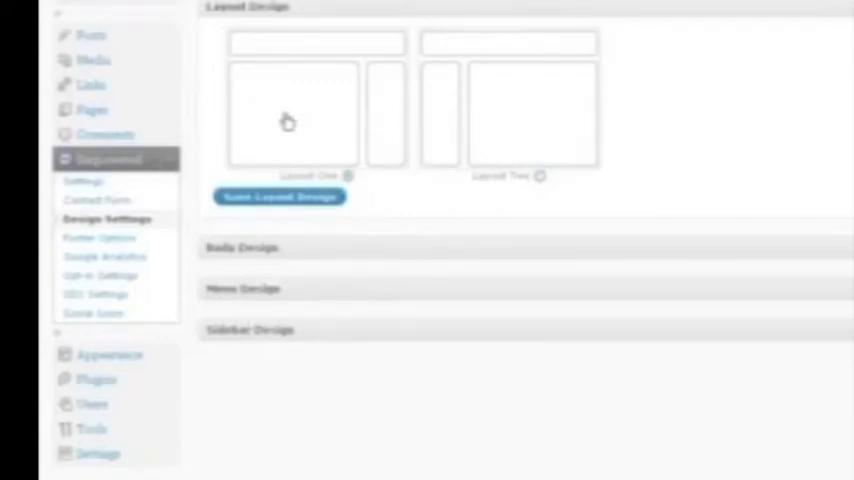
mouse_move(542, 136)
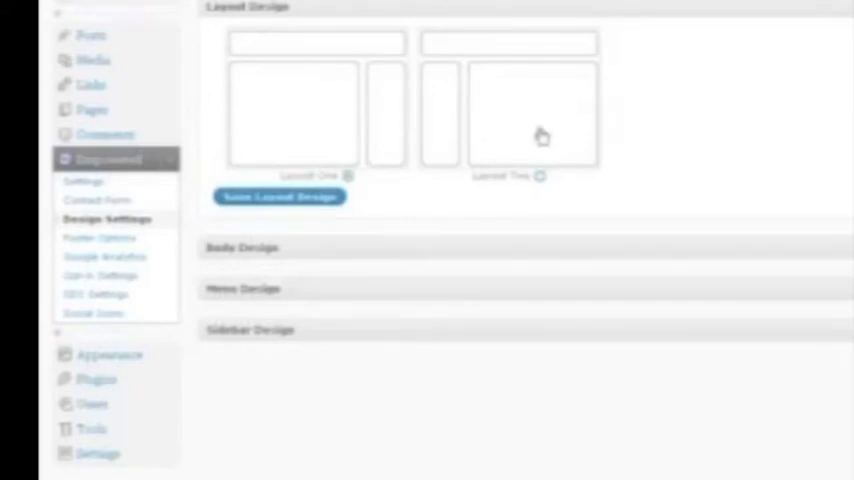
mouse_move(503, 182)
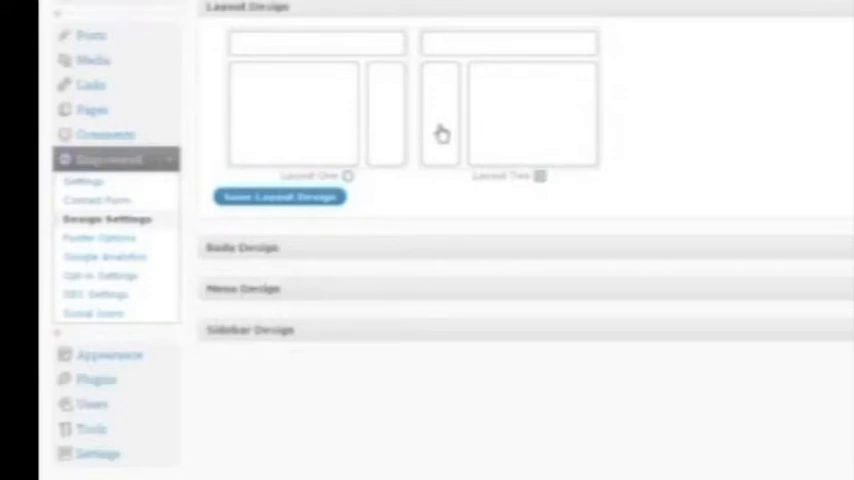
mouse_move(377, 180)
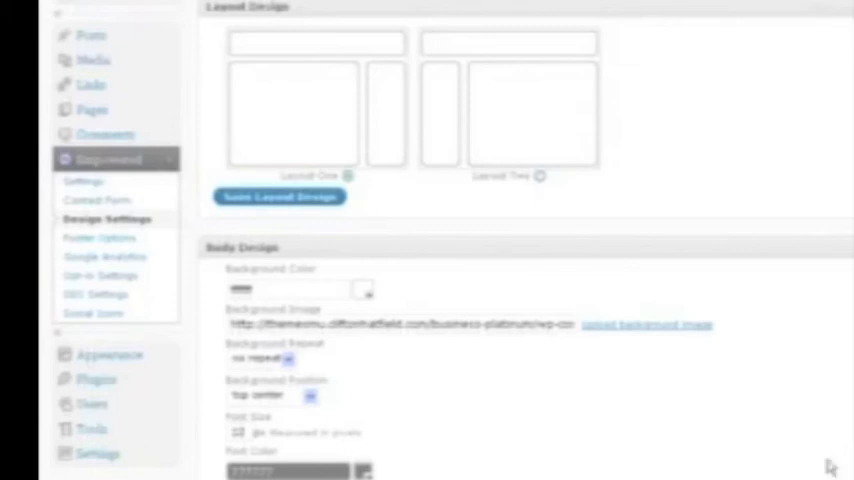
mouse_move(528, 452)
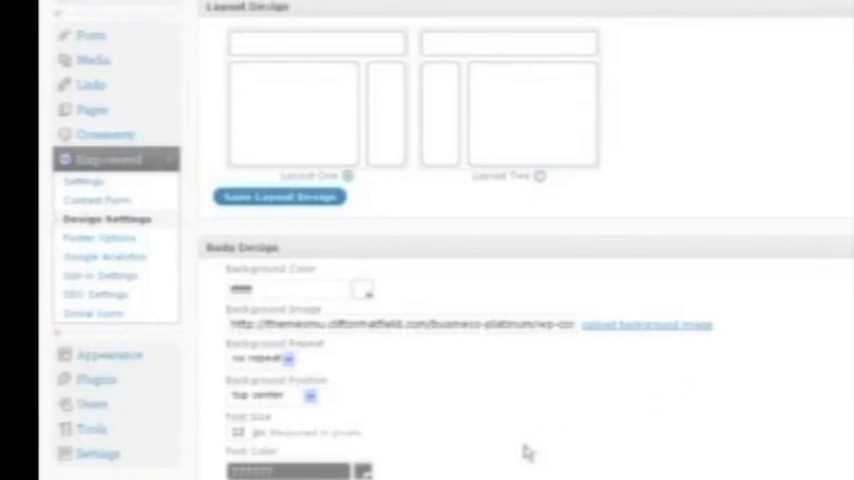
mouse_move(380, 107)
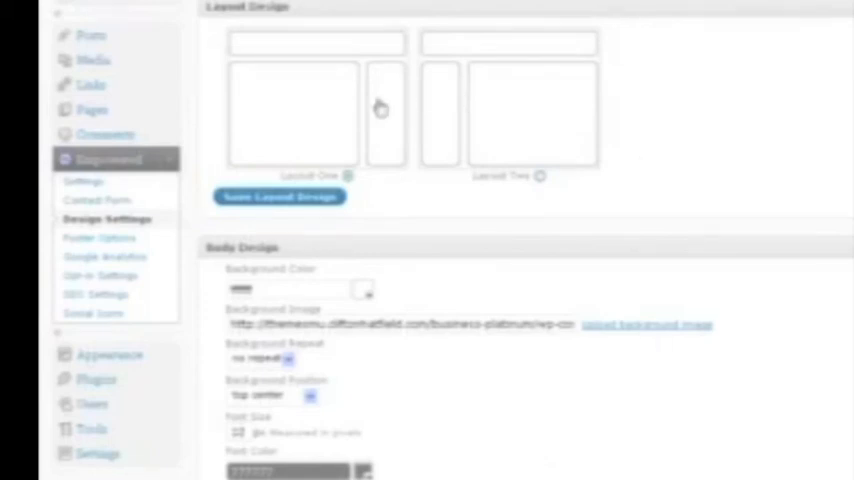